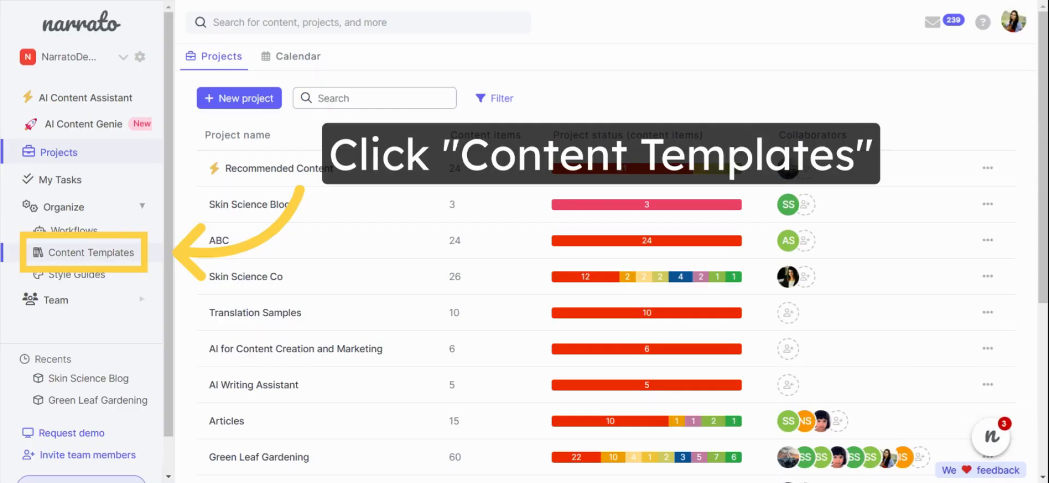
- Show the Content Templates list from the Organize section of the sidebar
{"action": "left_click", "coordinate": [92, 252]}
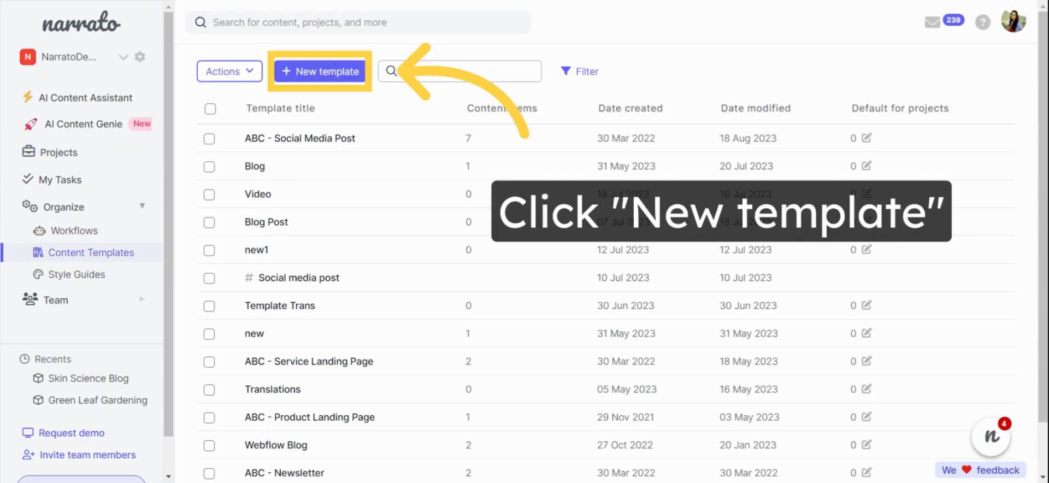
- Create a new content template named 'Skin Science Blog' and reach its editor
{"action": "left_click", "coordinate": [319, 71]}
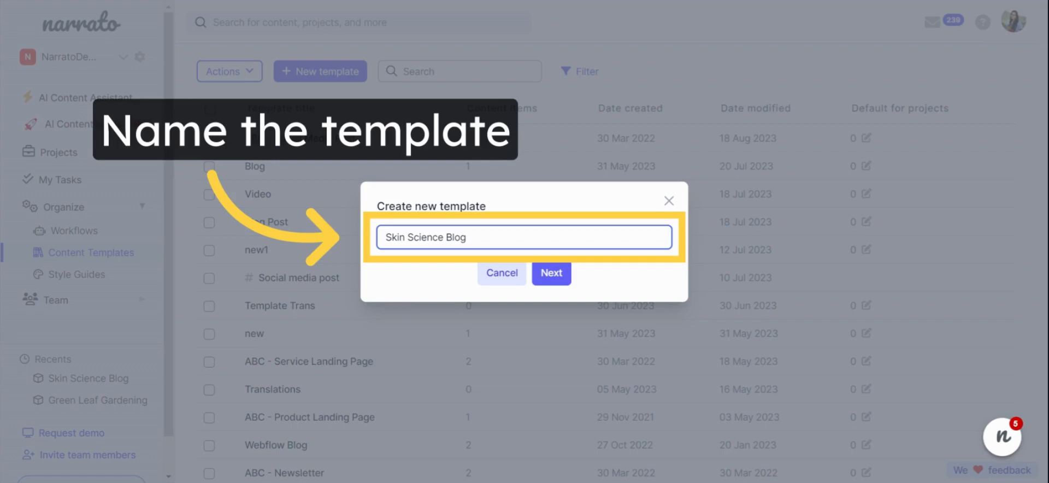
{"action": "left_click", "coordinate": [551, 273]}
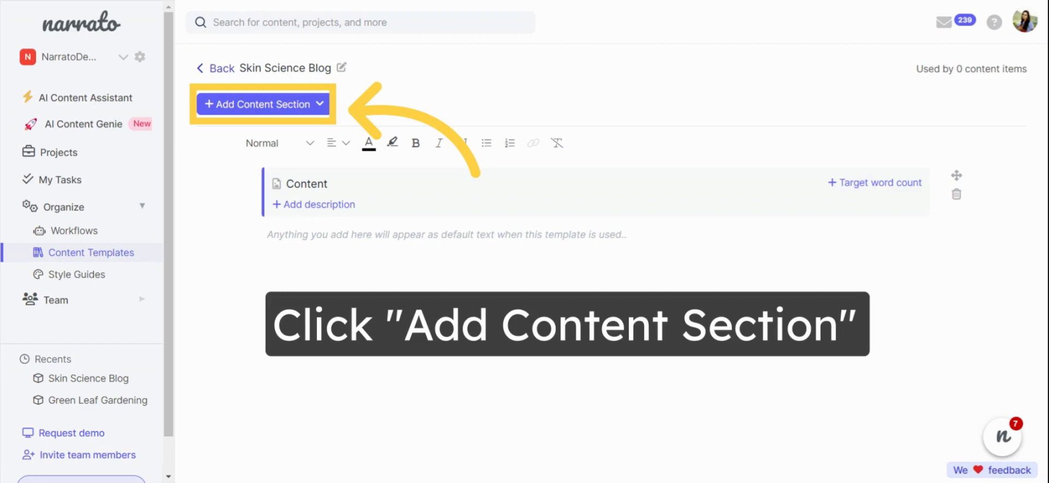
- Add Title, Content 1 and Attachment sections with descriptions and a Title word count
{"action": "left_click", "coordinate": [260, 104]}
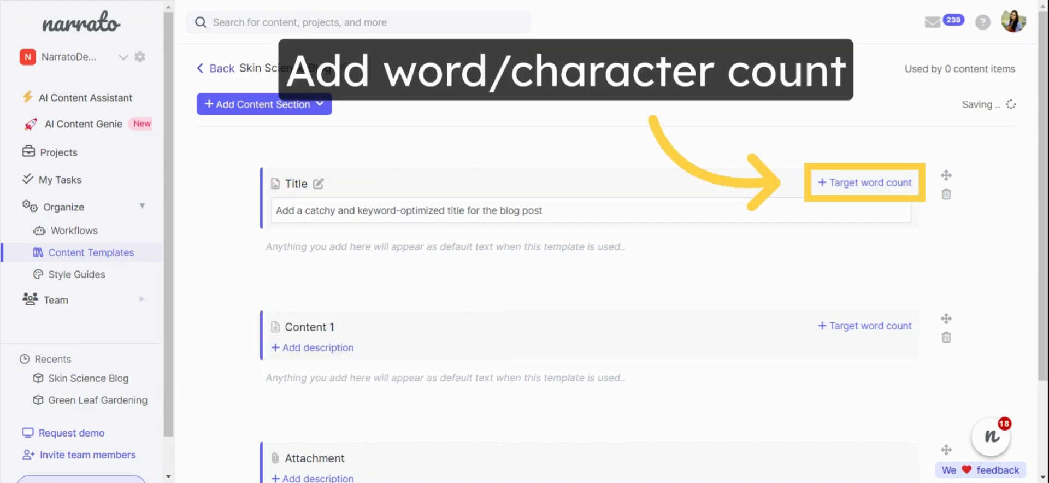
{"action": "left_click", "coordinate": [58, 152]}
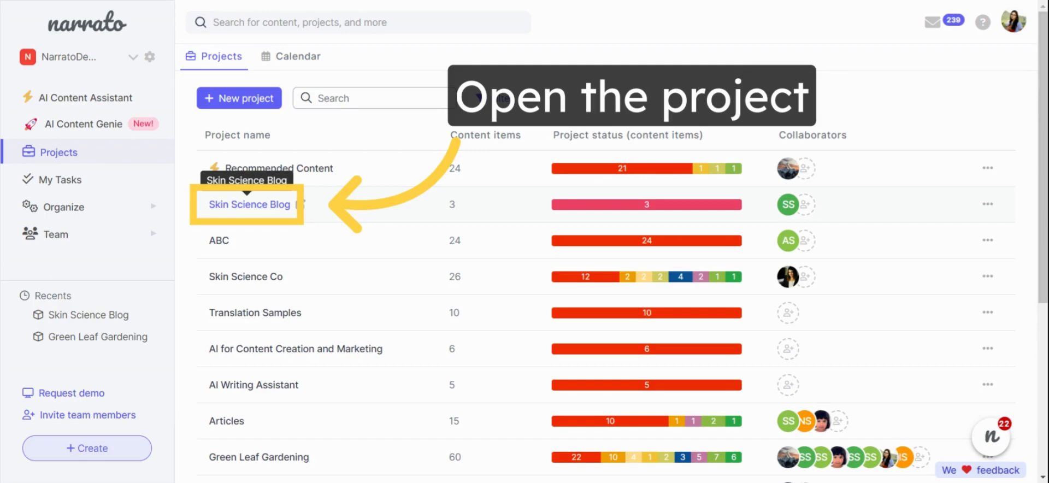
- Go into the Skin Science Blog project and show its Settings
{"action": "left_click", "coordinate": [248, 204]}
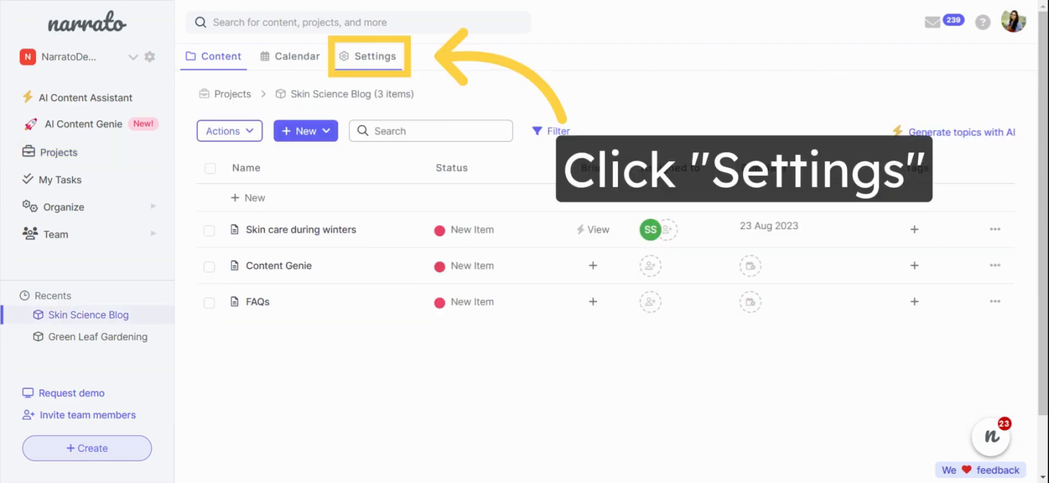
{"action": "left_click", "coordinate": [373, 56]}
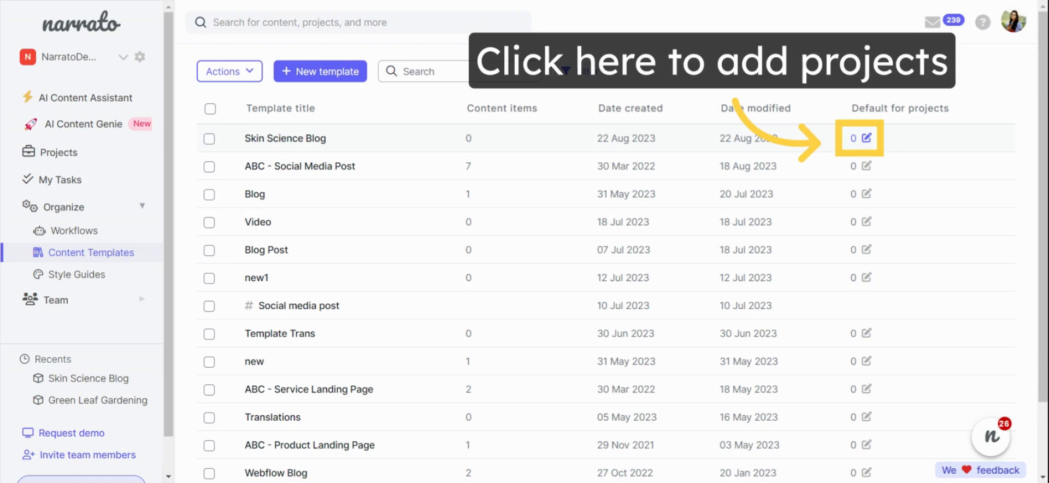
- Make Skin Science Blog the default template for the Skin Science Blog project
{"action": "left_click", "coordinate": [868, 137]}
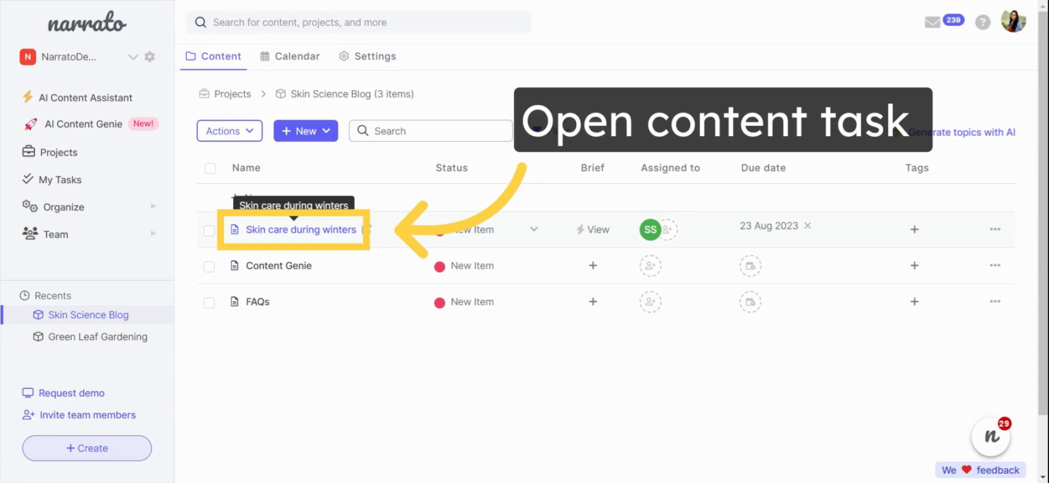
- Apply the Skin Science Blog template to the 'Skin care during winters' task
{"action": "left_click", "coordinate": [299, 230]}
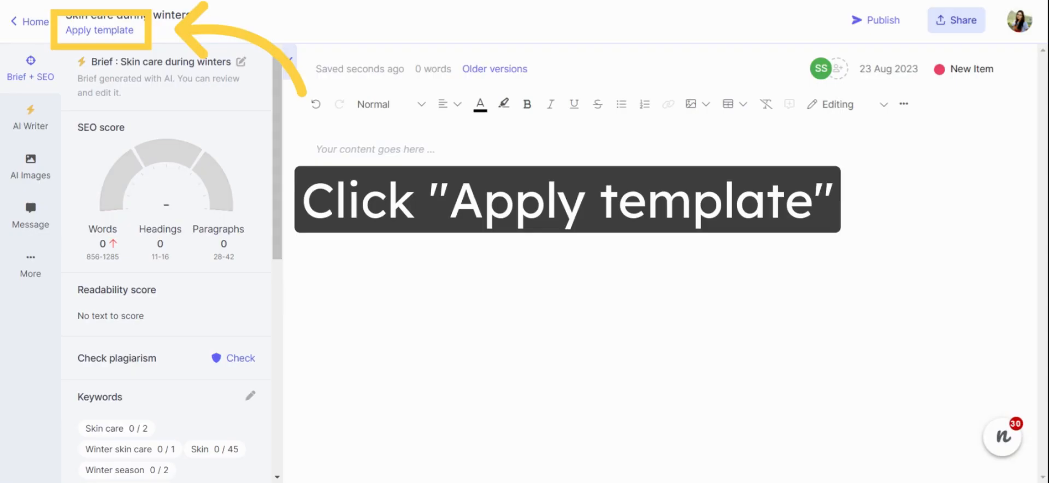
{"action": "left_click", "coordinate": [99, 29]}
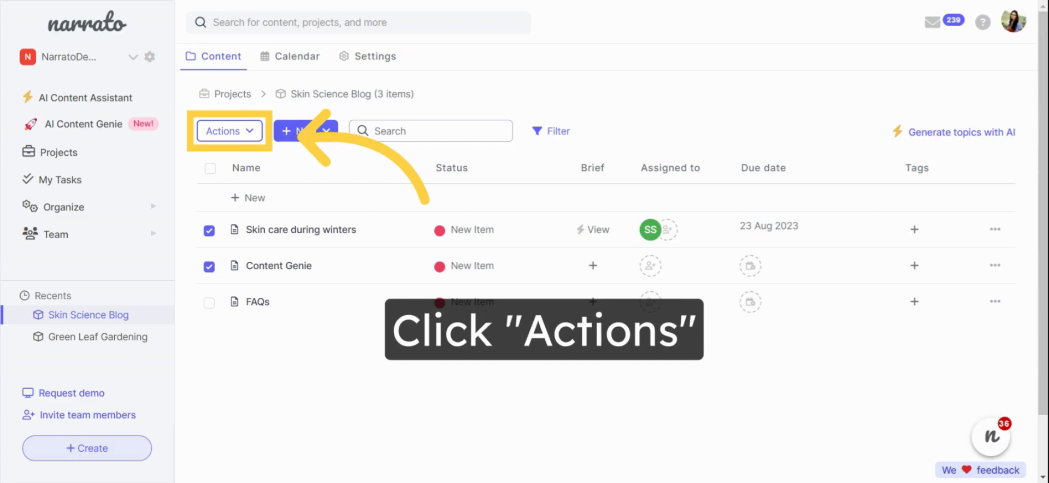
- Start a bulk Apply template action for the two ticked tasks
{"action": "left_click", "coordinate": [228, 130]}
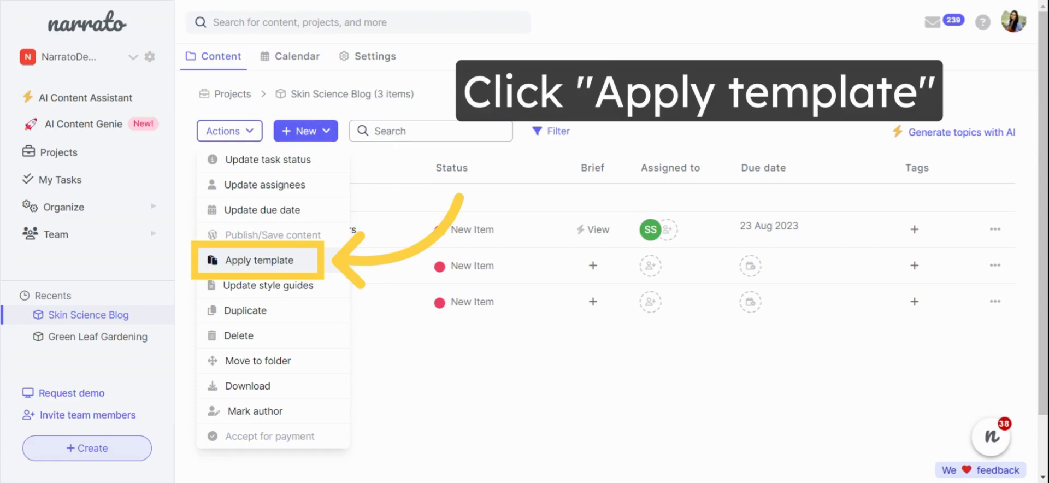
{"action": "left_click", "coordinate": [260, 260]}
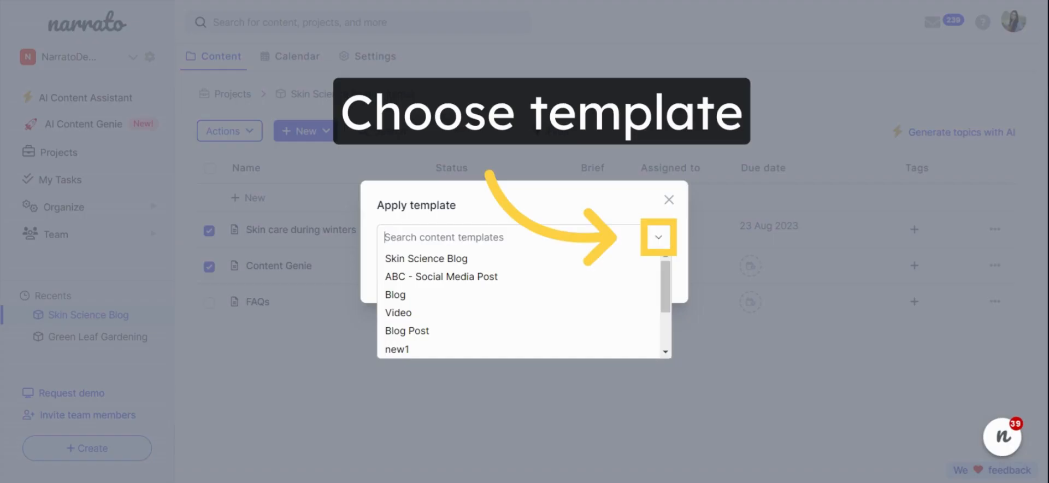